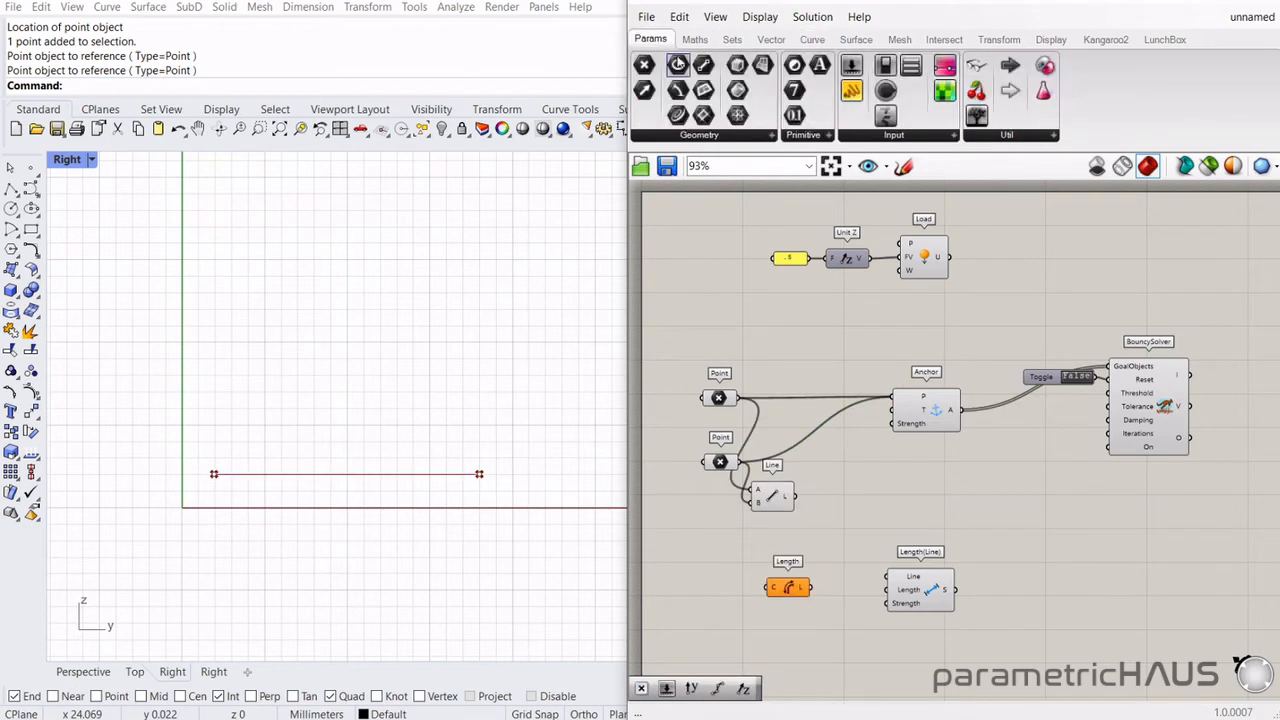
# - Add Multiplication and Divide Curve components, and set the new slider to zero
pyautogui.click(694, 39)
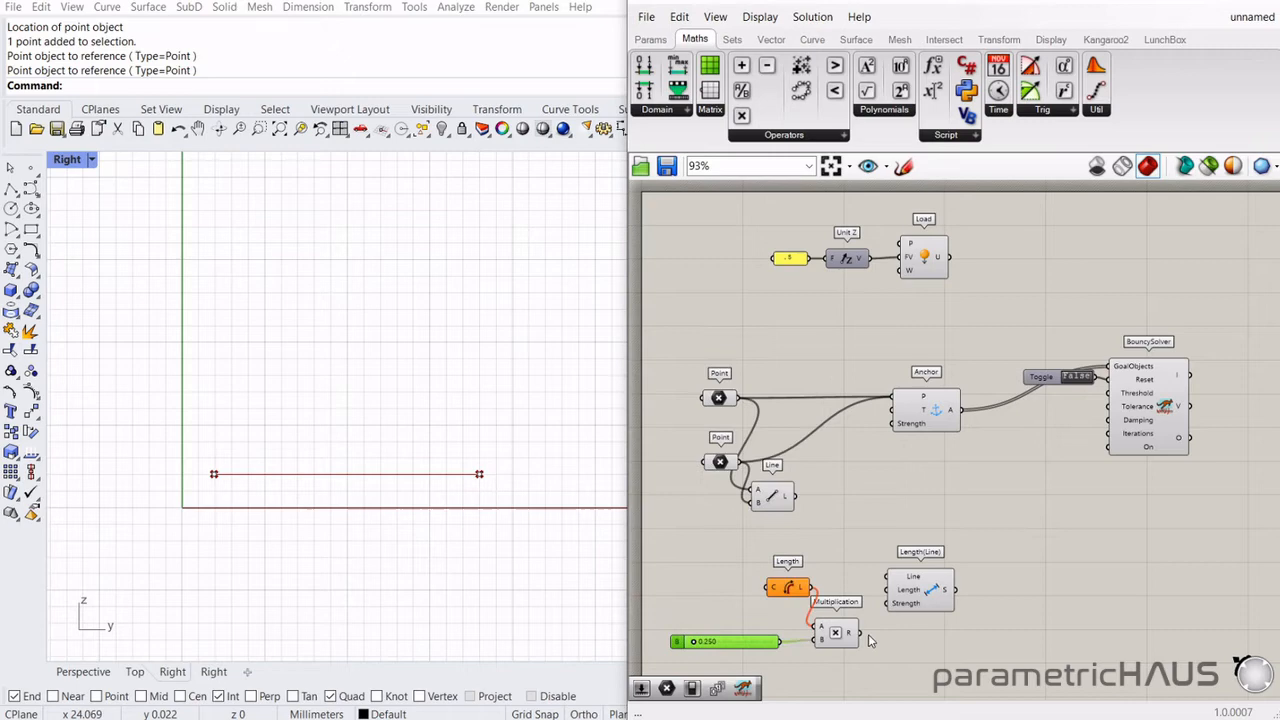
pyautogui.click(812, 39)
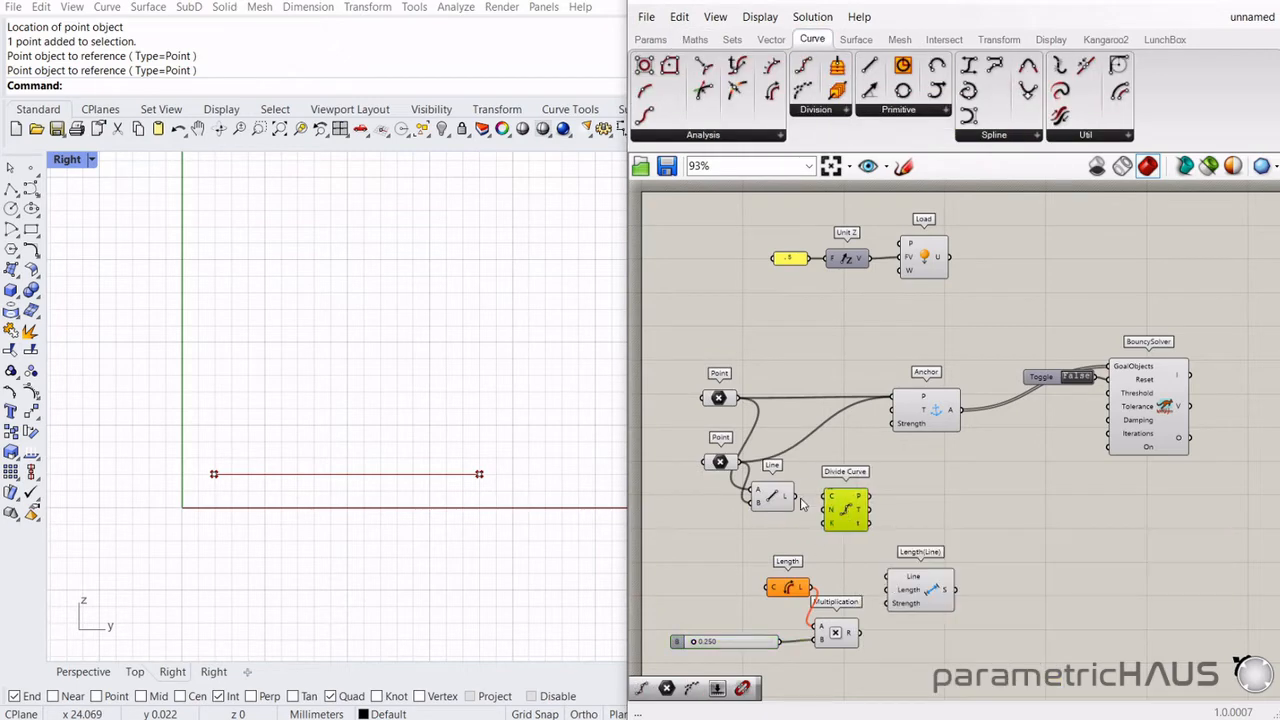
pyautogui.moveTo(805, 505)
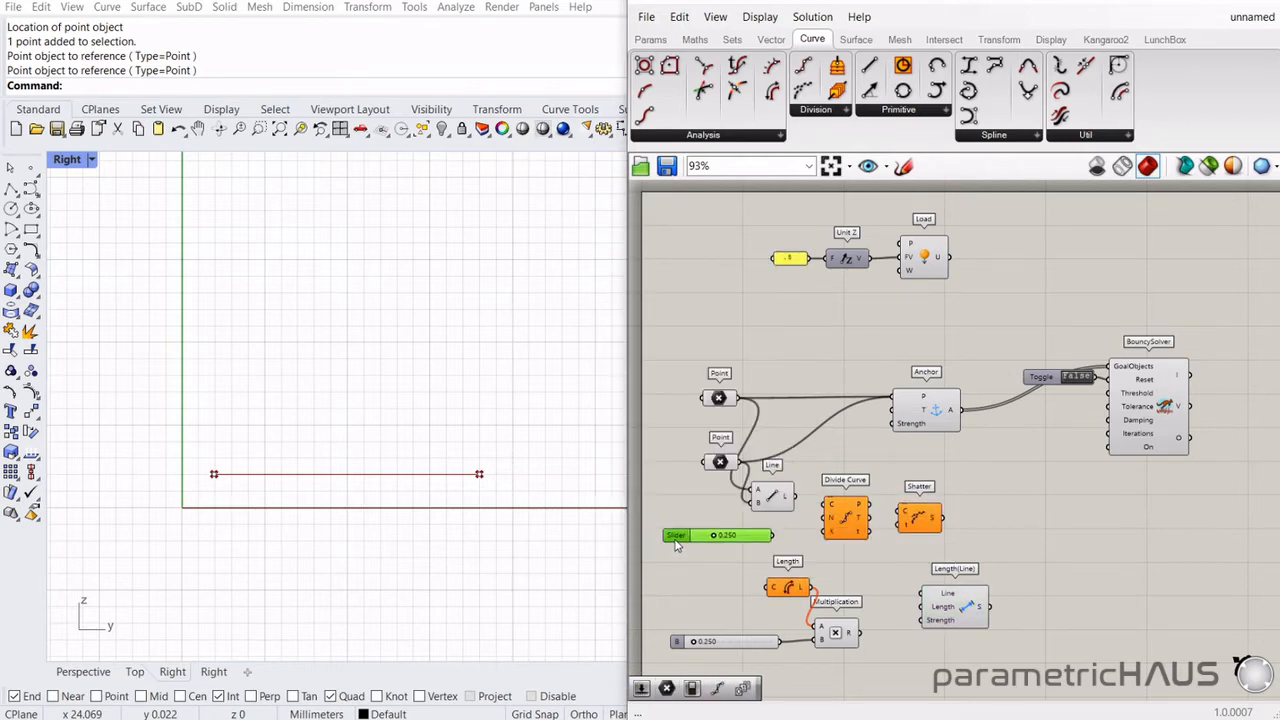
pyautogui.moveTo(725, 535); pyautogui.dragTo(665, 535)
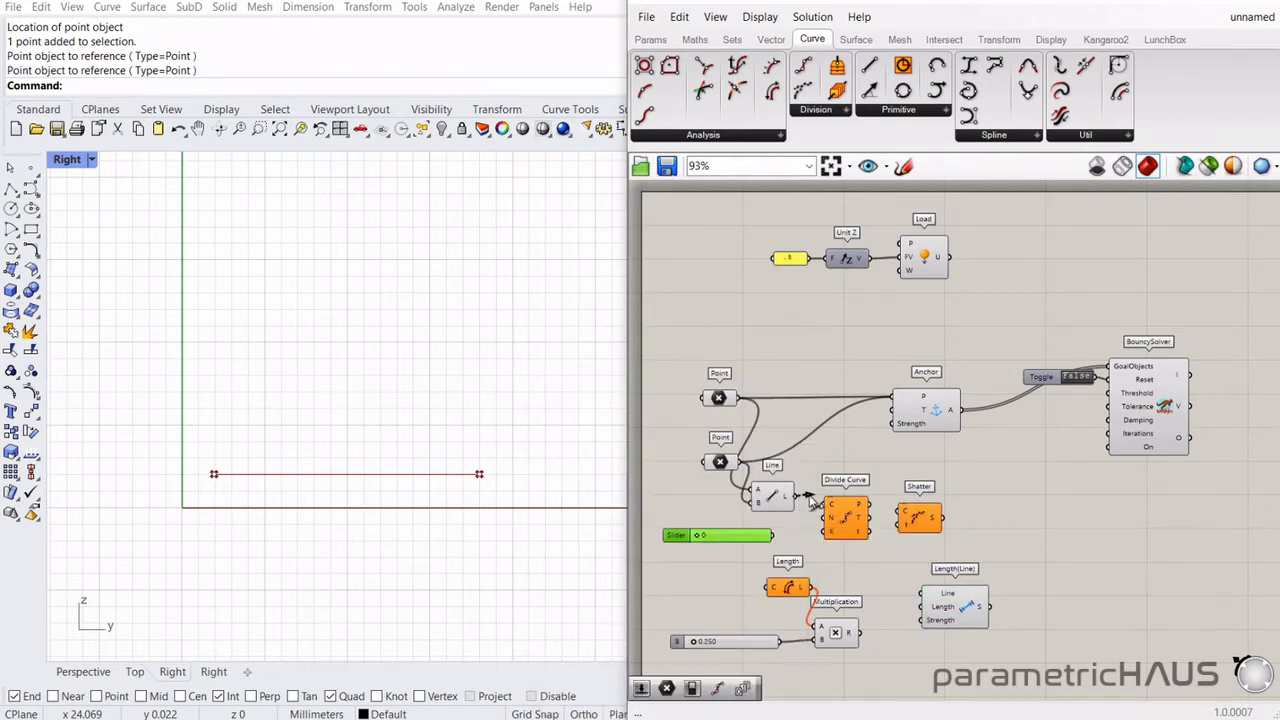
pyautogui.moveTo(845, 500)
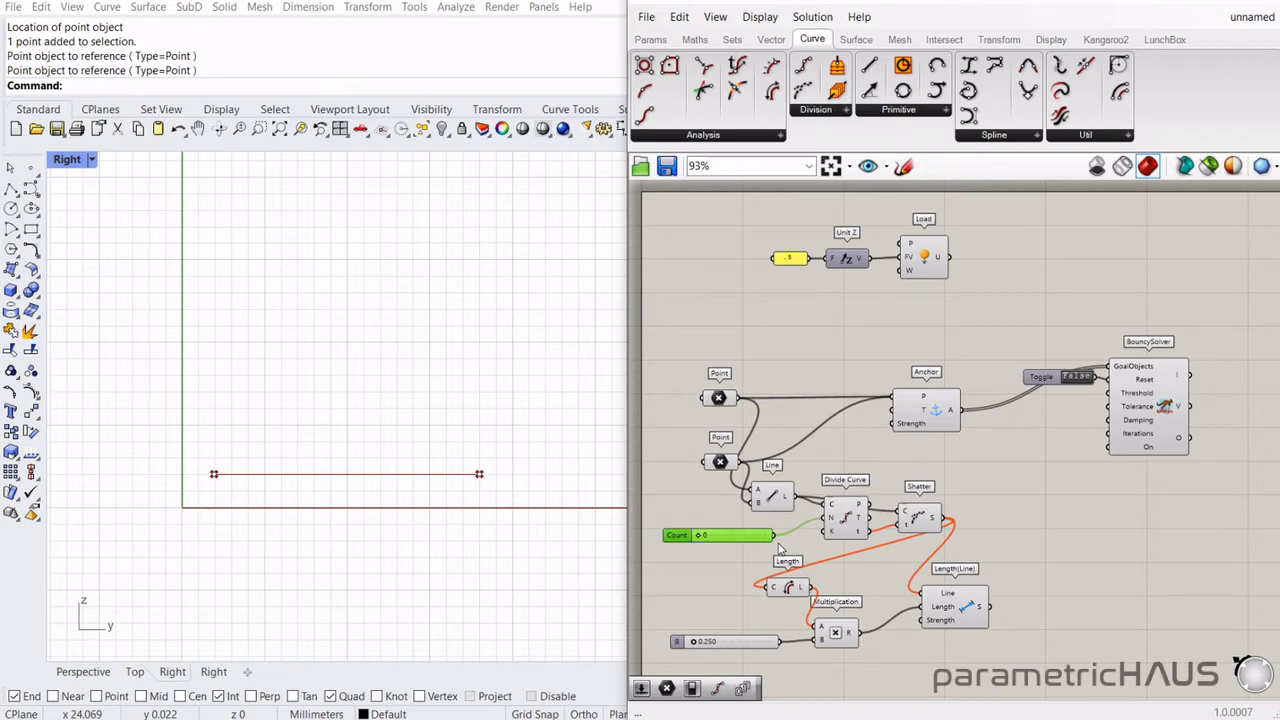
pyautogui.moveTo(897, 507)
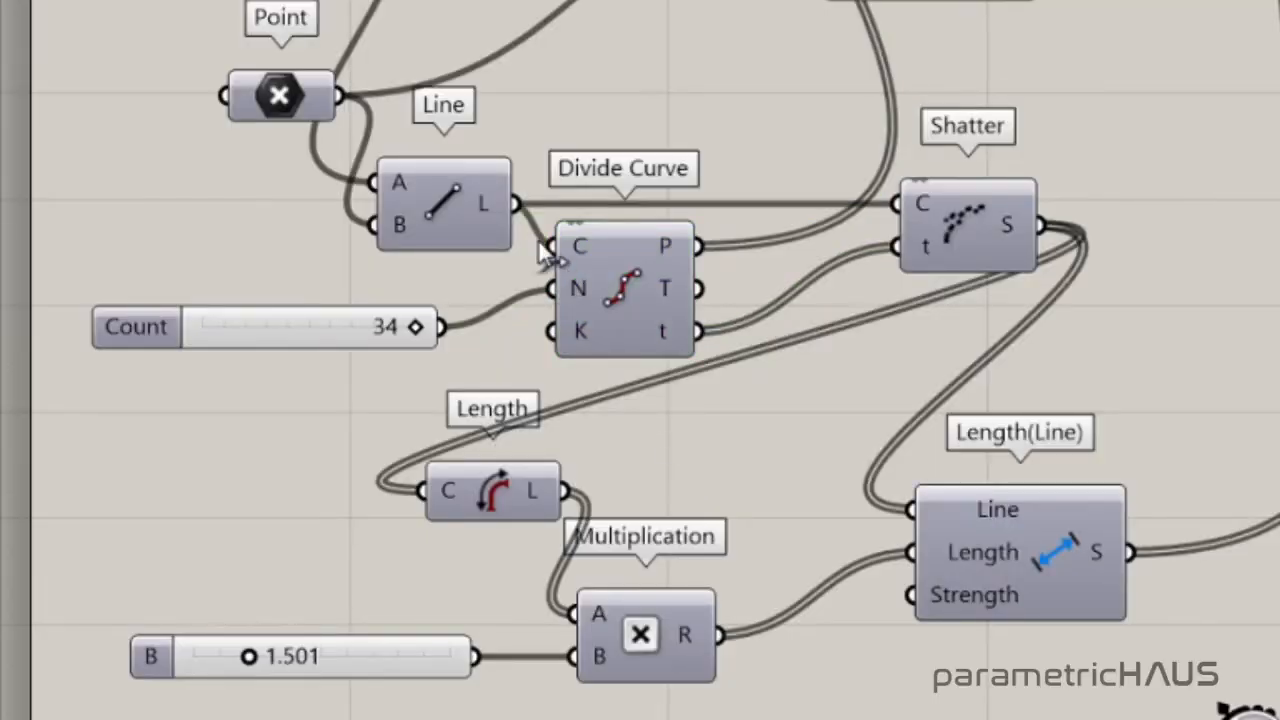
pyautogui.moveTo(530, 220)
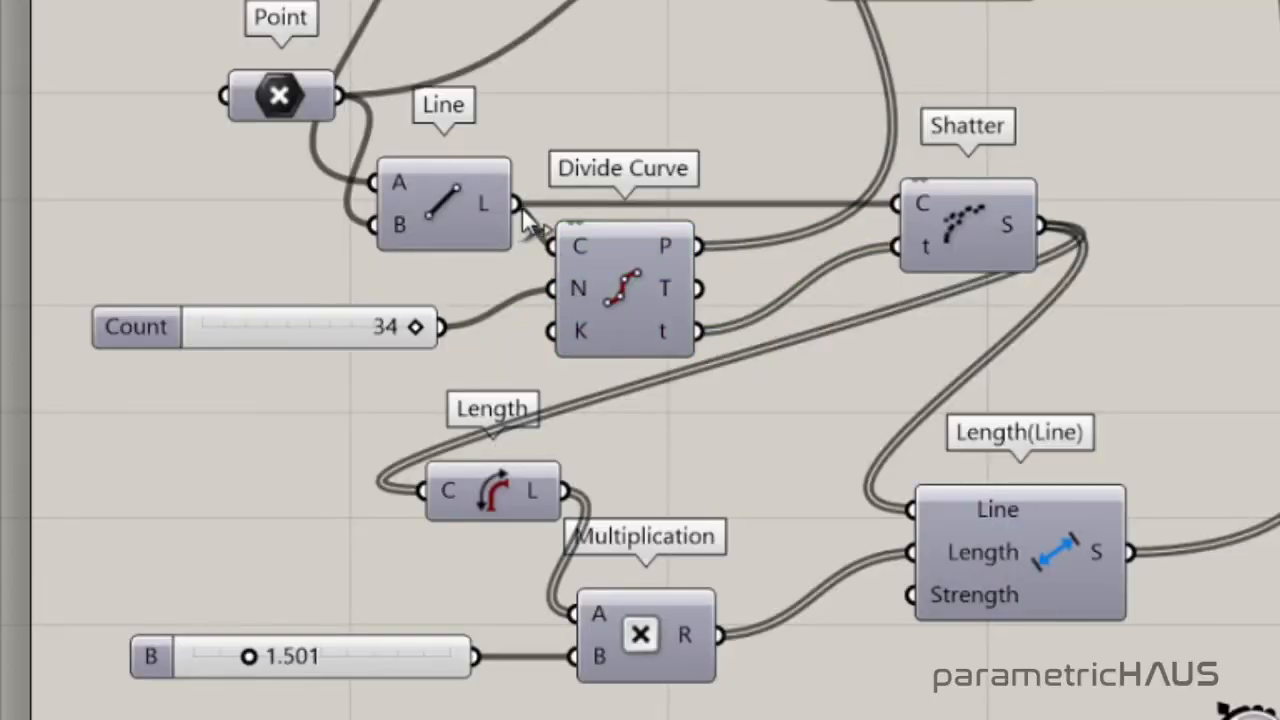
pyautogui.moveTo(560, 205)
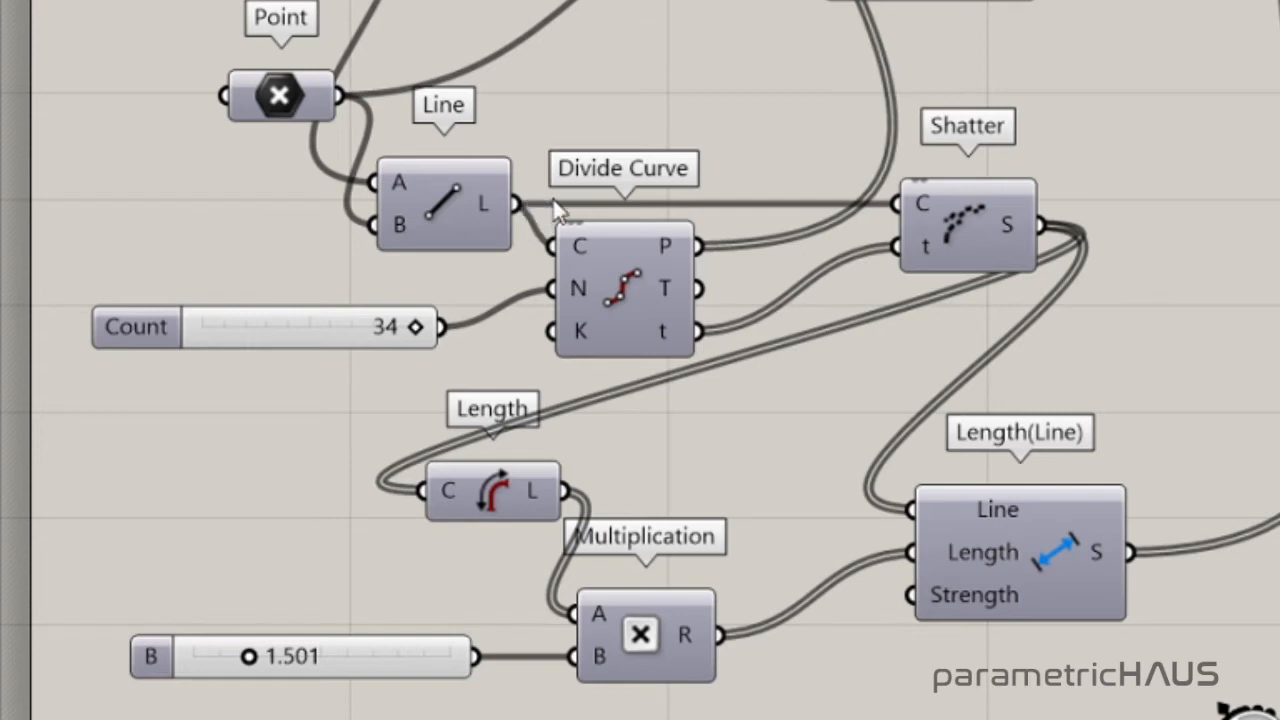
pyautogui.moveTo(875, 215)
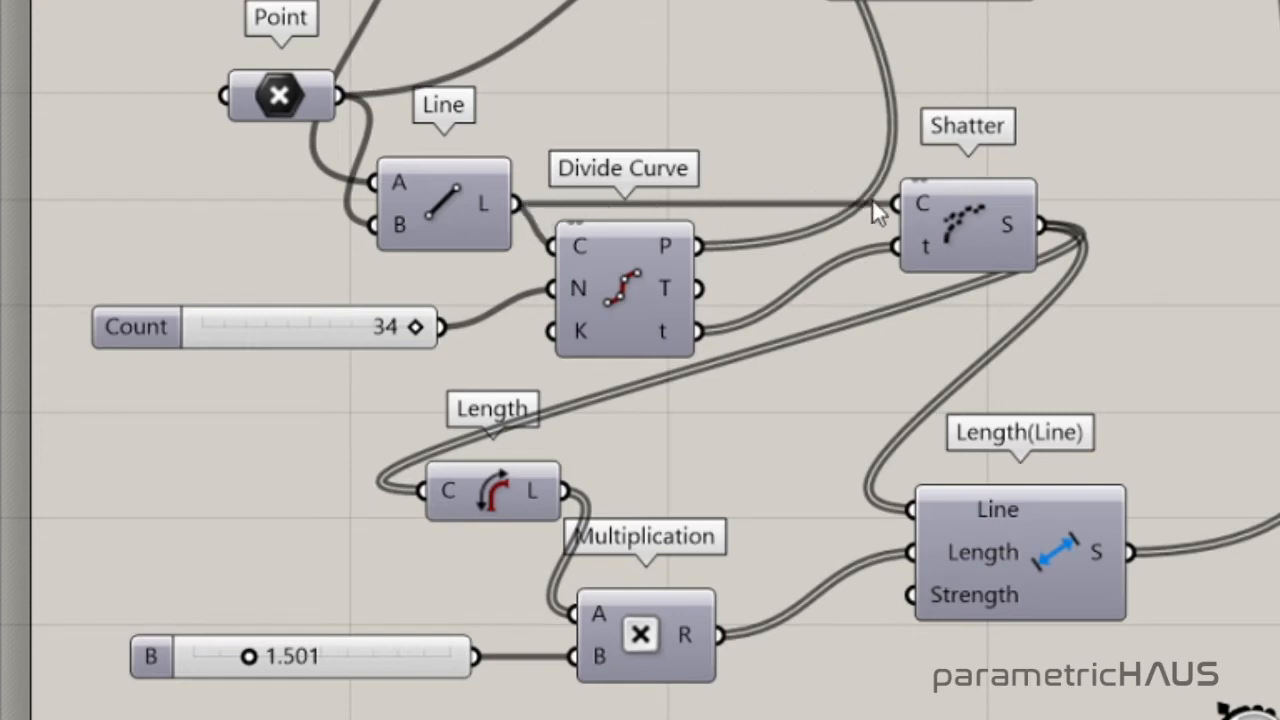
pyautogui.moveTo(905, 210)
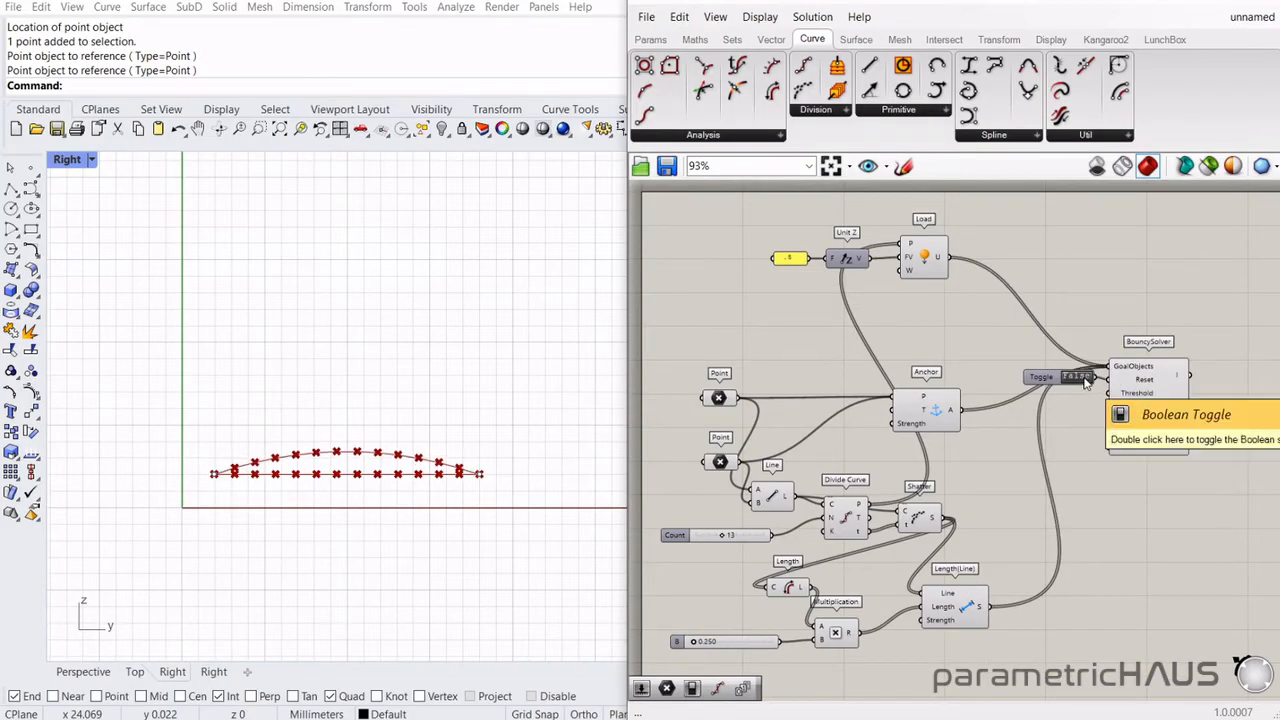
# - Run the solver with the Boolean Toggle and change the load from .5 to 5
pyautogui.doubleClick(1076, 377)
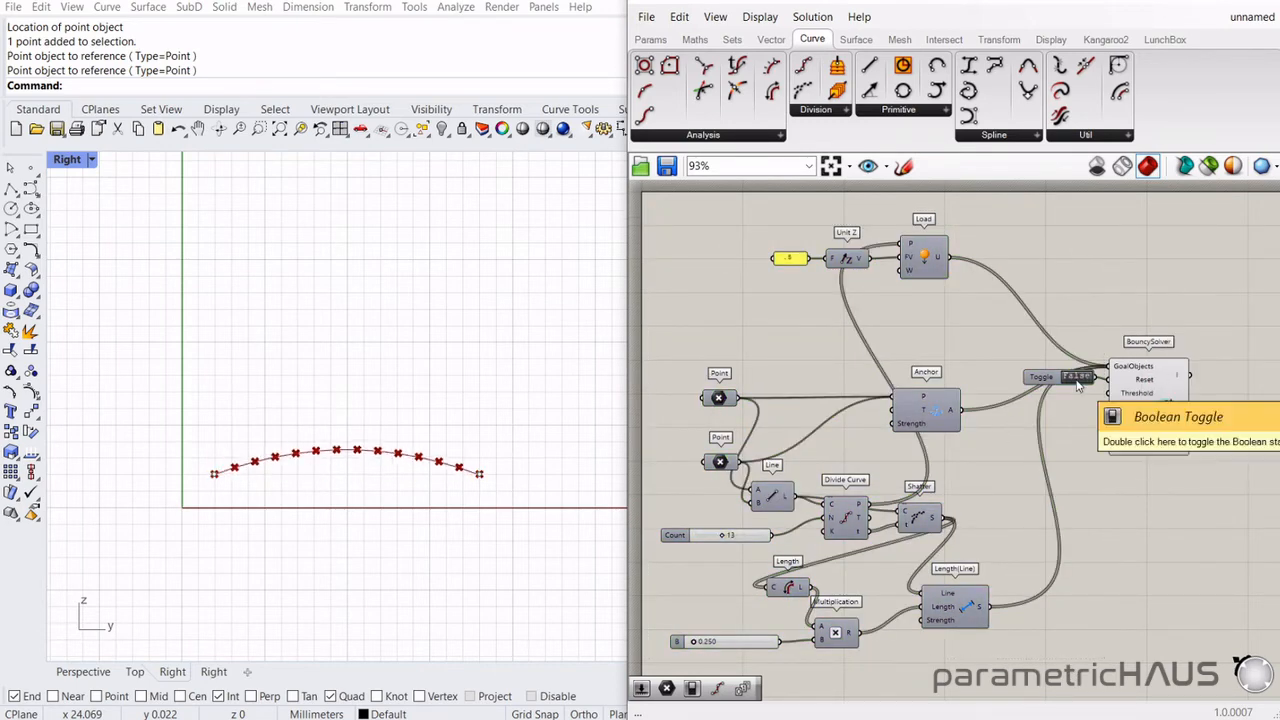
pyautogui.doubleClick(789, 258)
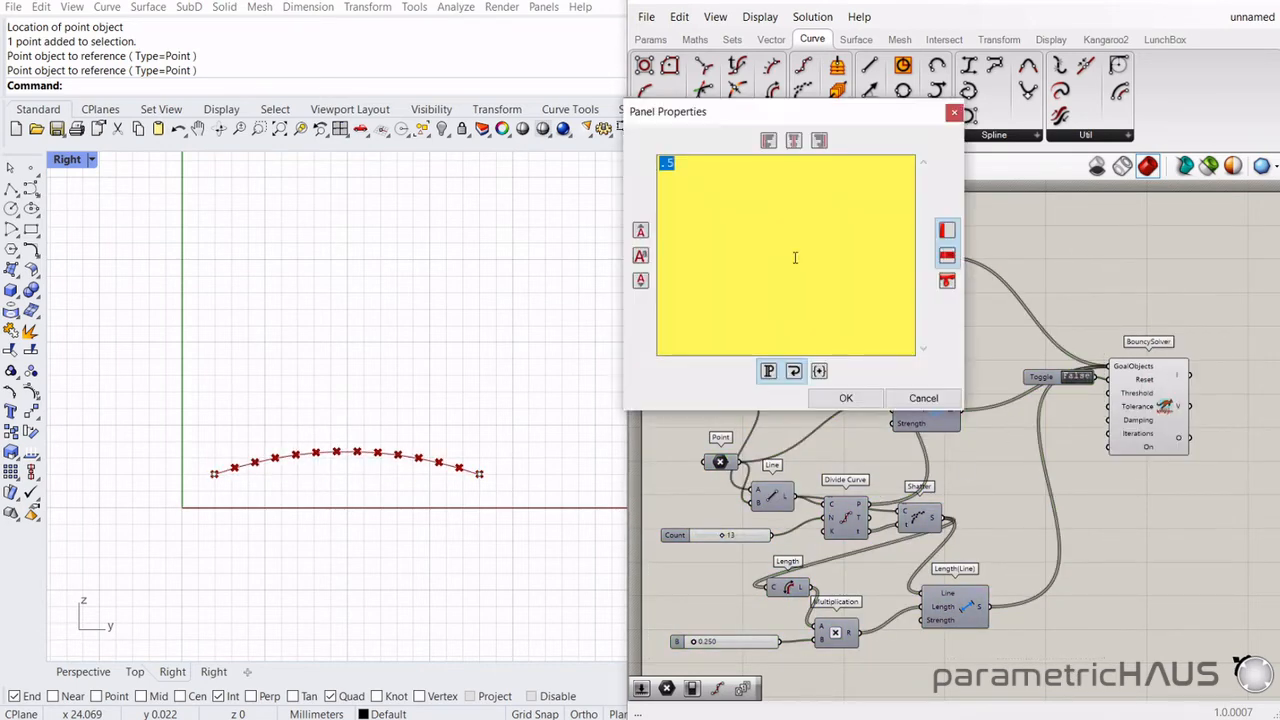
pyautogui.write('1')
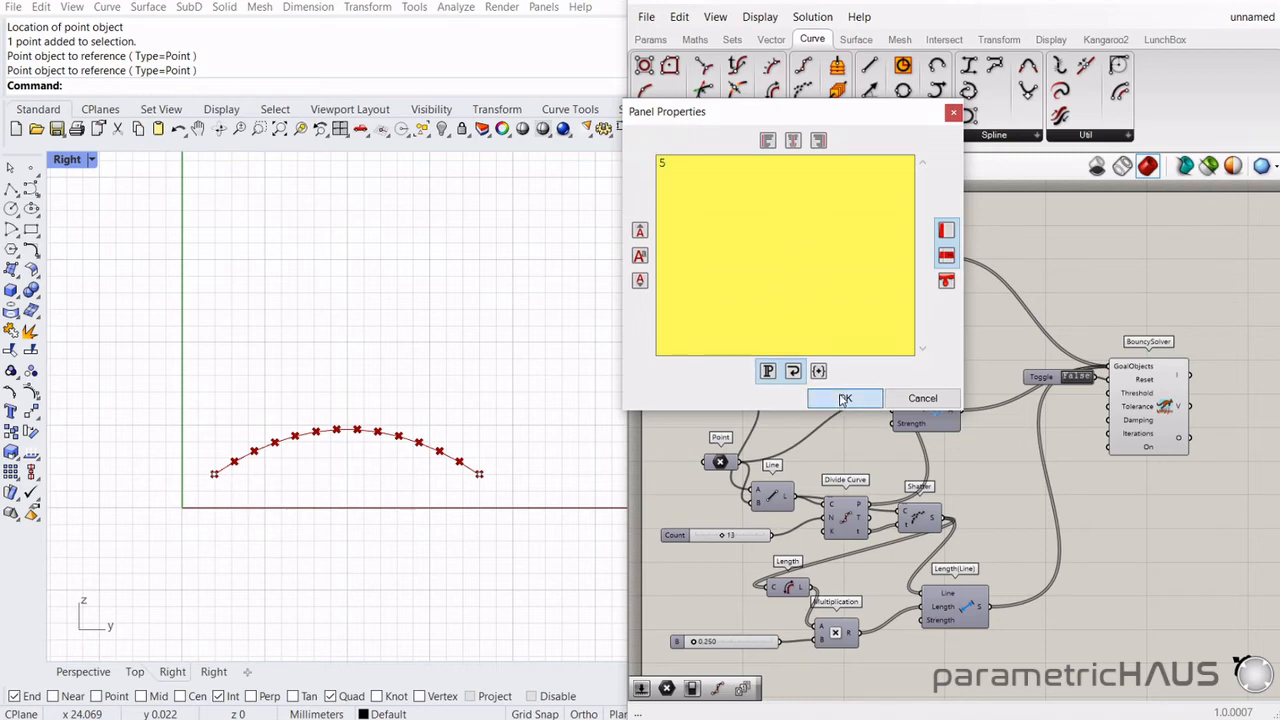
pyautogui.click(845, 398)
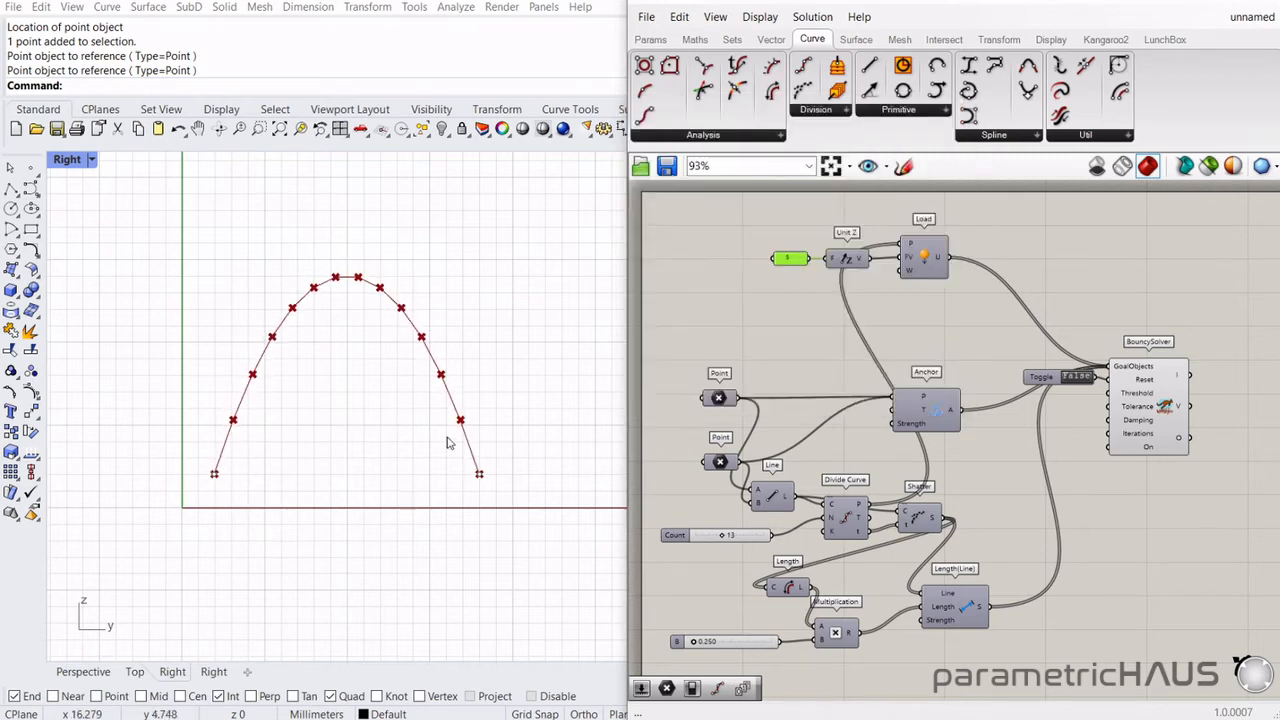
pyautogui.moveTo(421, 348)
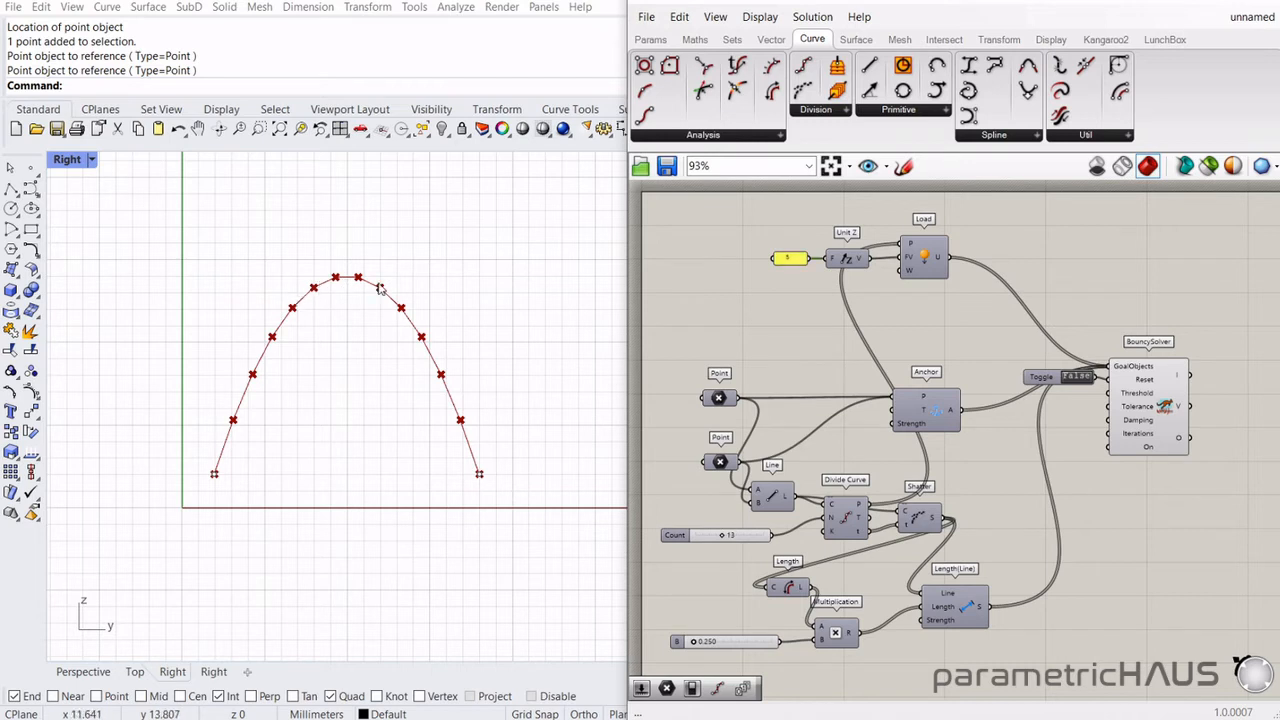
pyautogui.moveTo(940, 492)
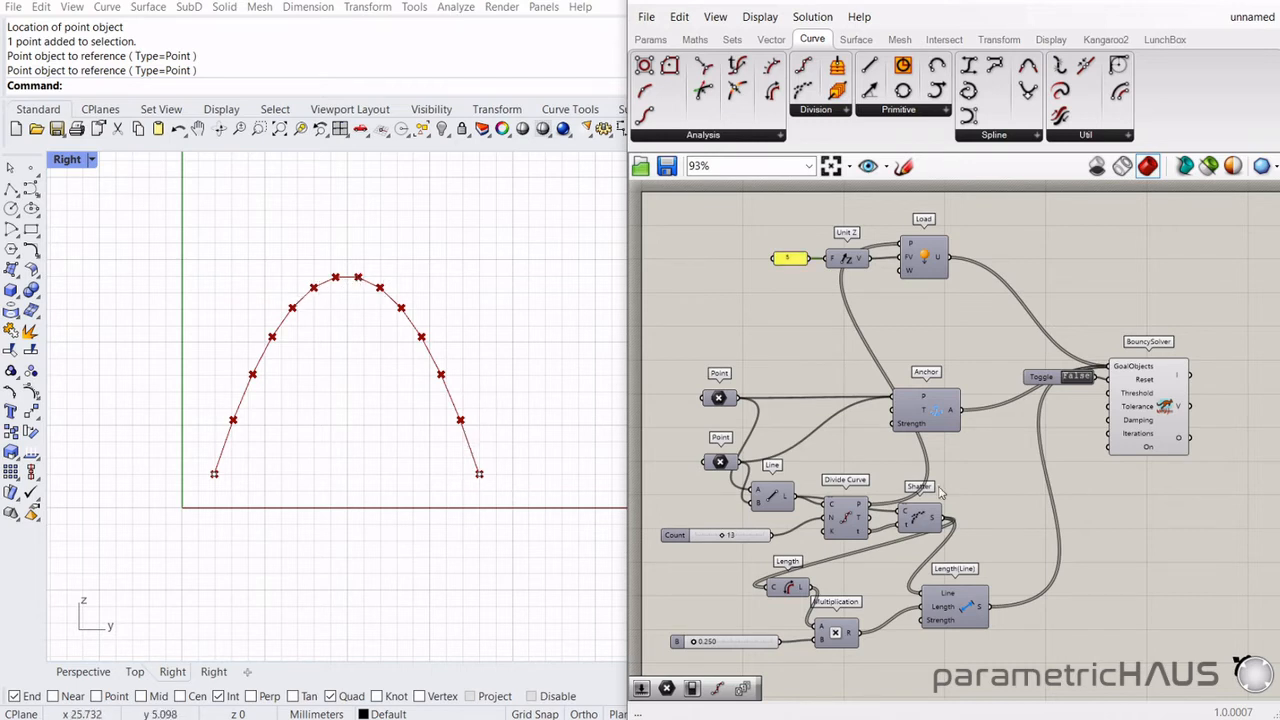
# - Adjust the Count and multiplication sliders on the chain definition
pyautogui.click(953, 607)
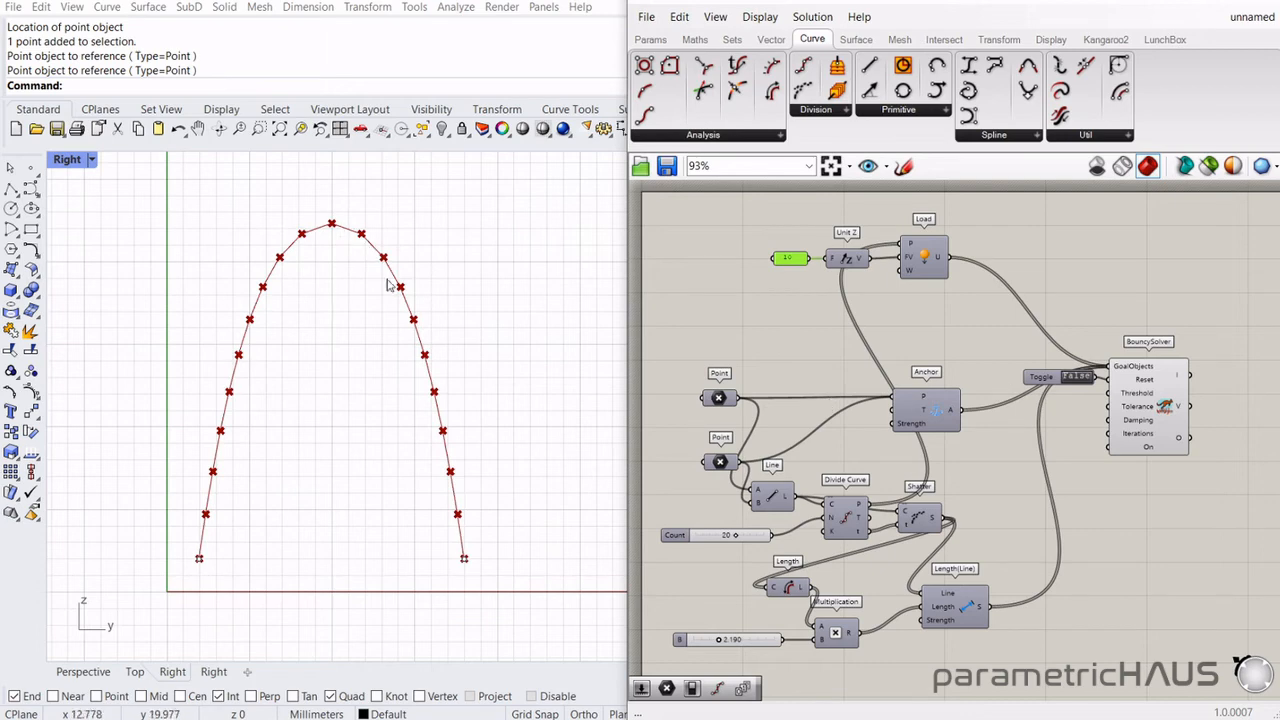
pyautogui.moveTo(1157, 592)
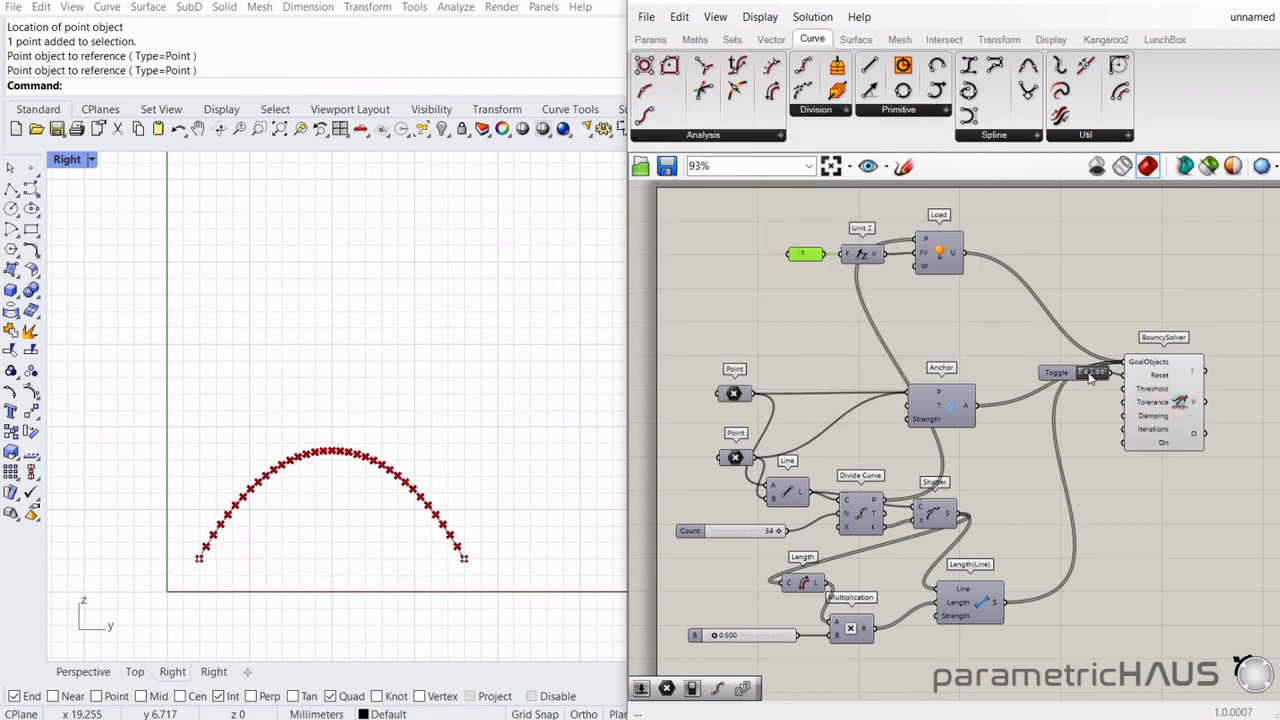
# - Open the context menu on the BouncySolver's Iterations input
pyautogui.click(1056, 372)
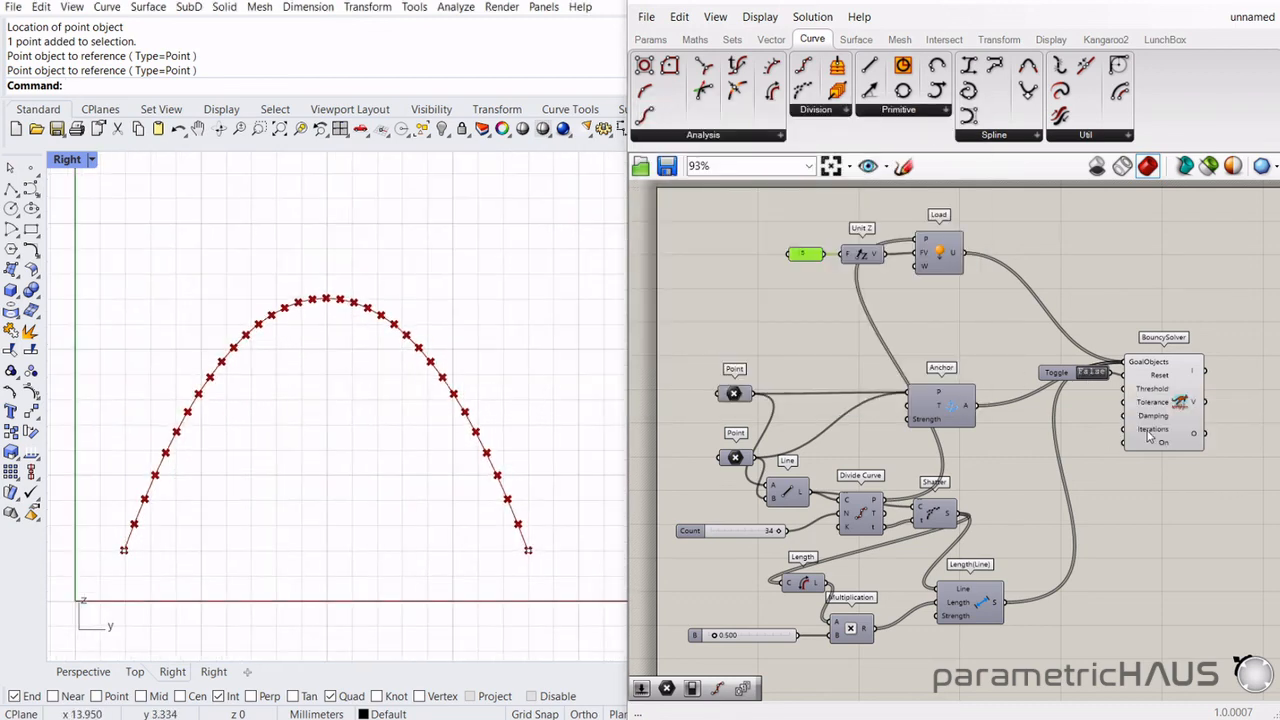
pyautogui.rightClick(1153, 429)
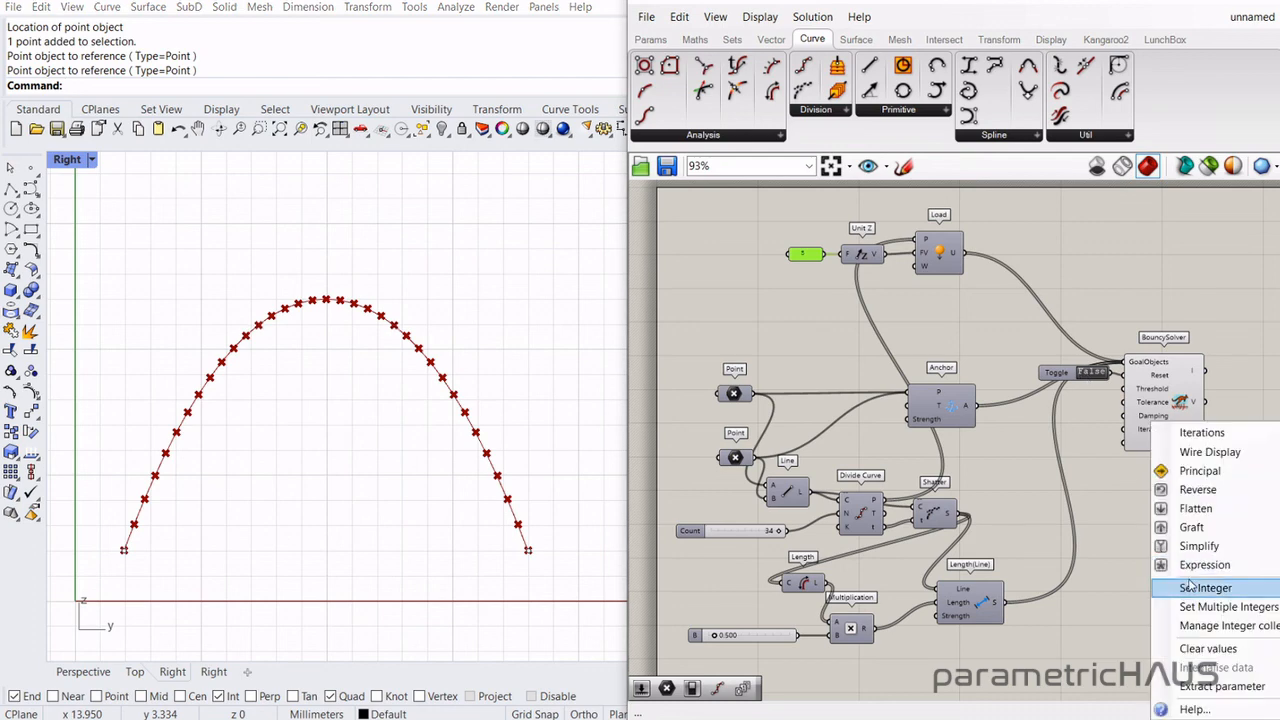